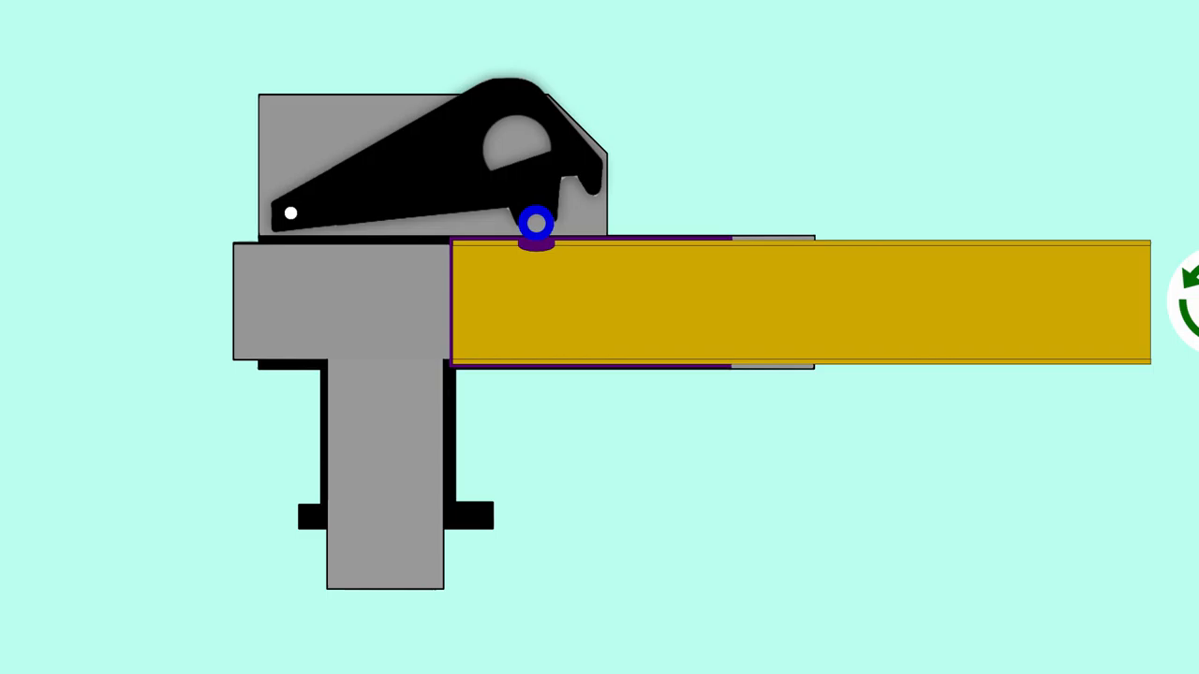
left_click(1189, 300)
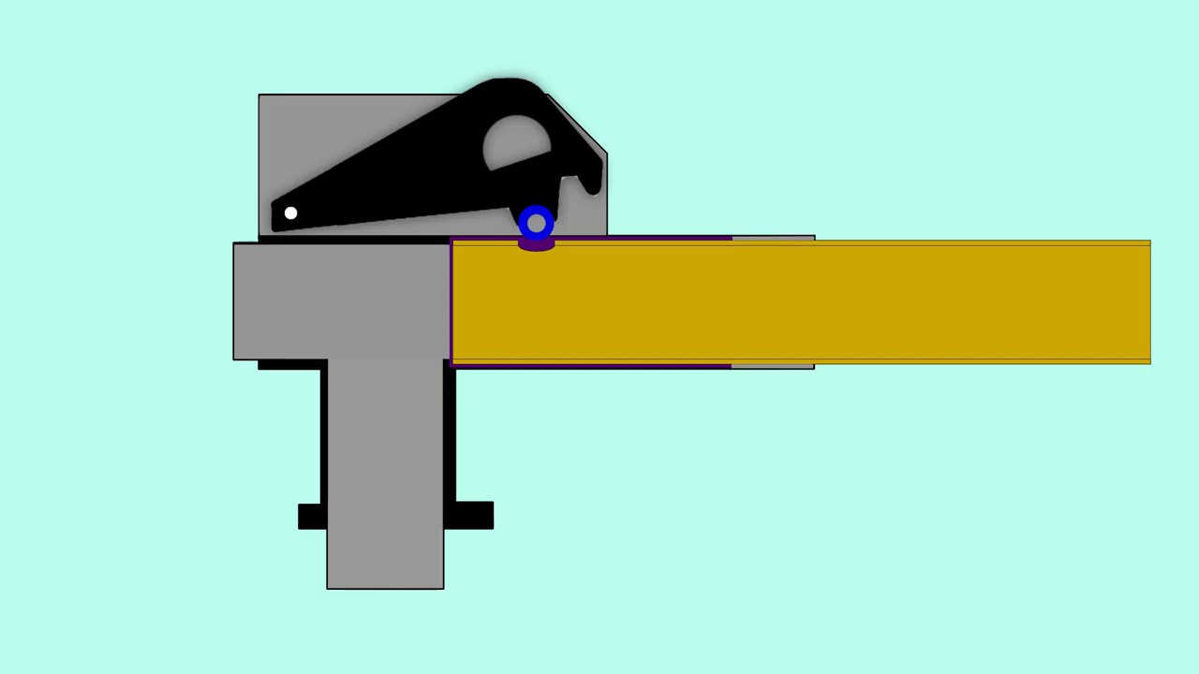